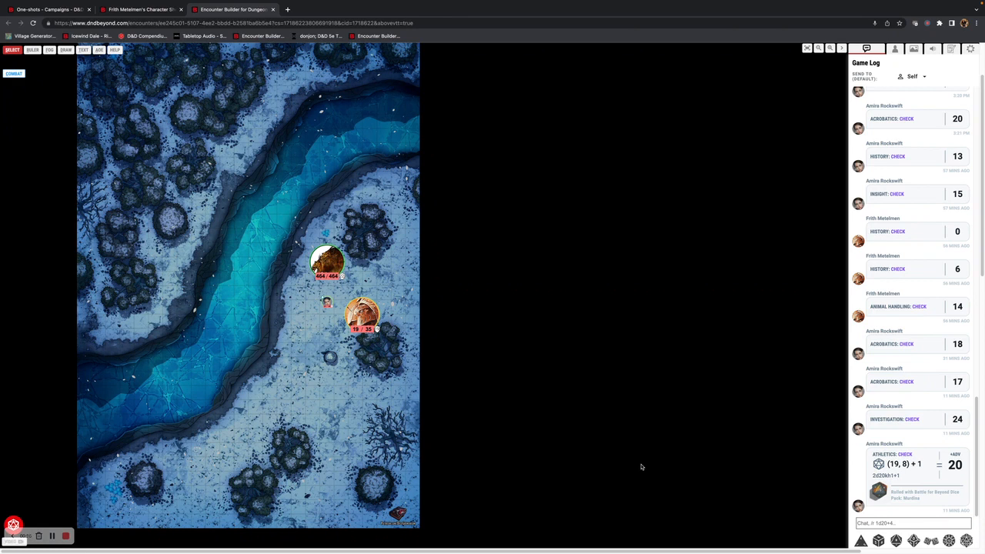
mouse_move(629, 461)
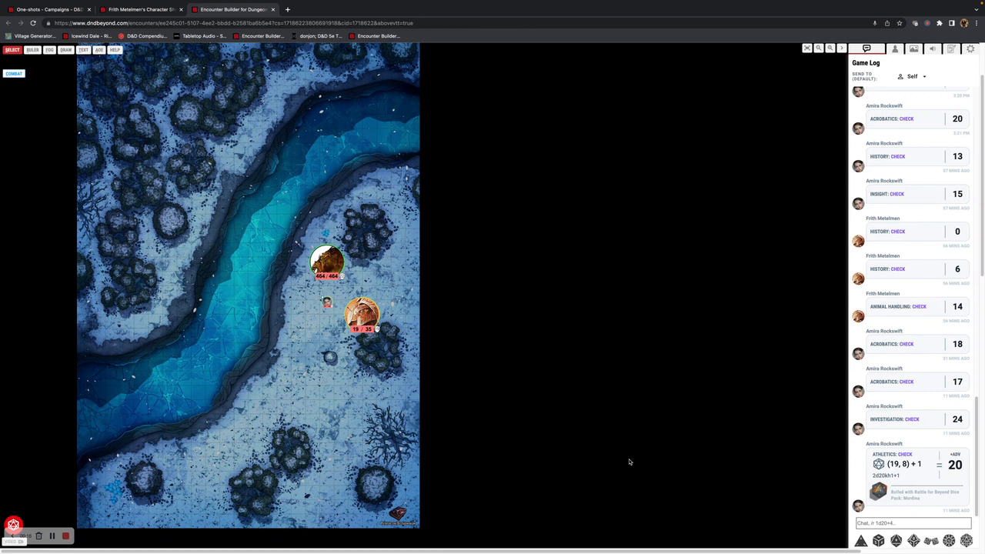
mouse_move(585, 258)
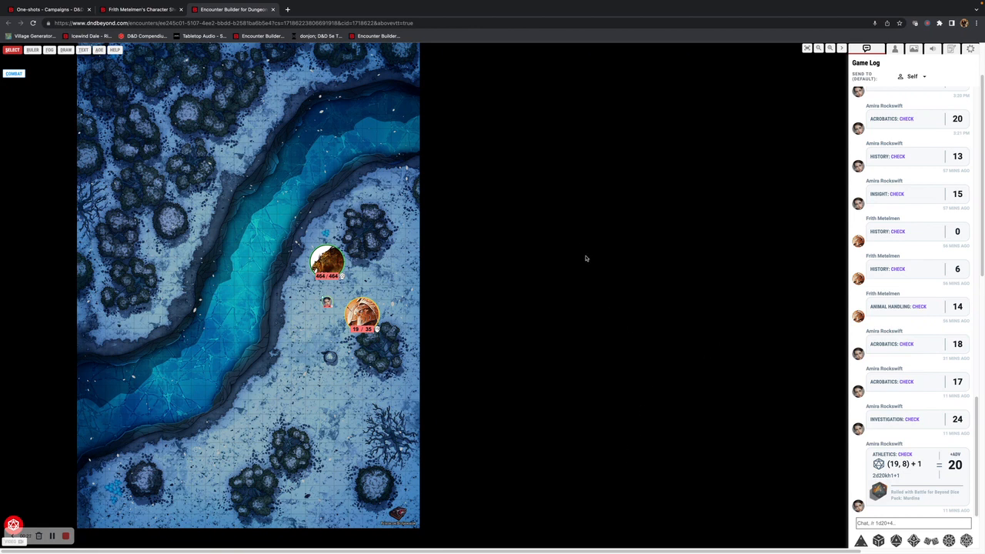
mouse_move(929, 89)
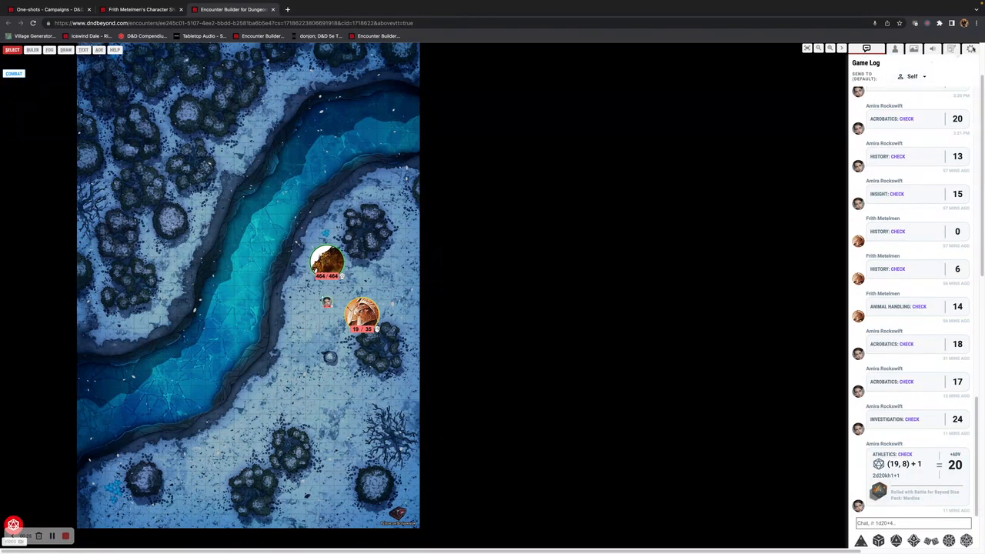
Enable the experimental Stream Dice Rolls setting, then move to the player character's tab
left_click(961, 47)
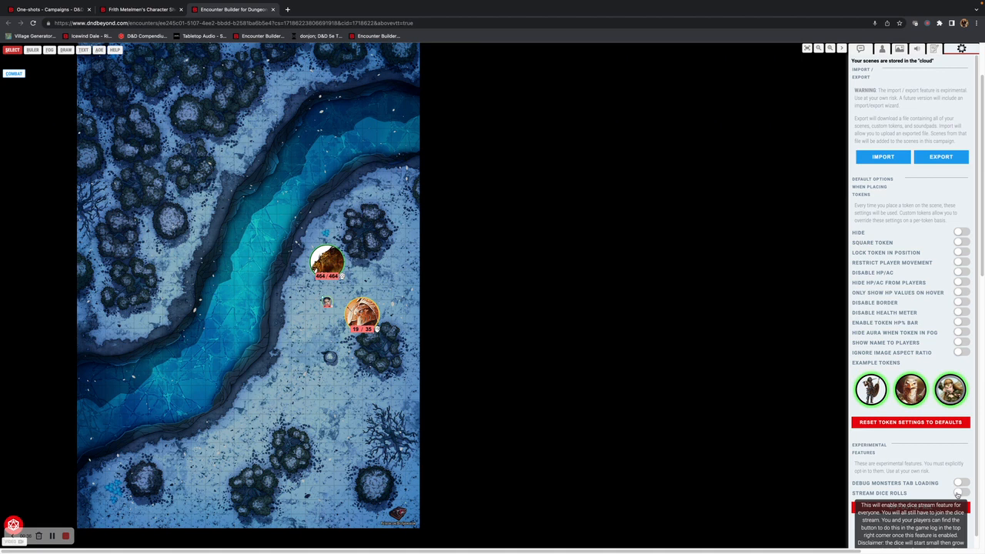
left_click(967, 492)
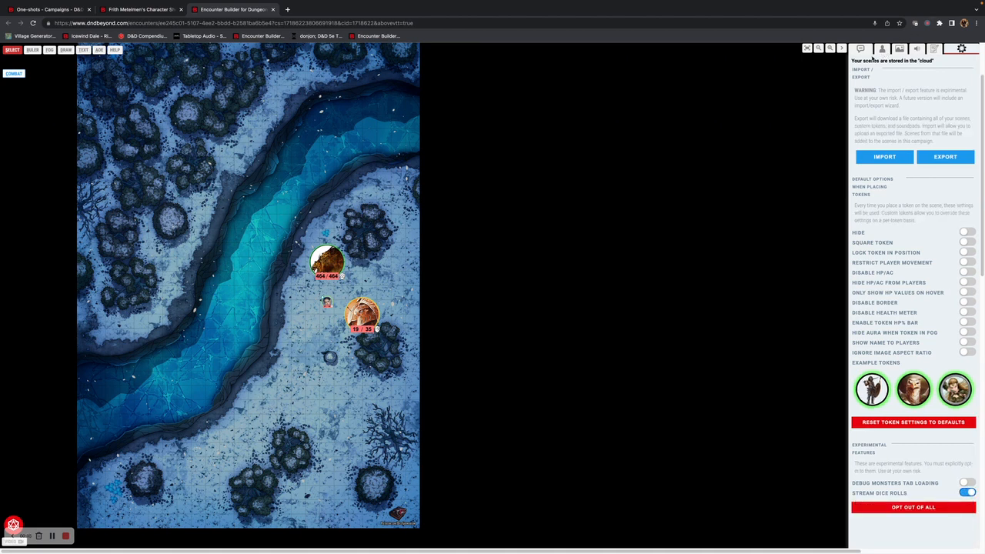
left_click(866, 48)
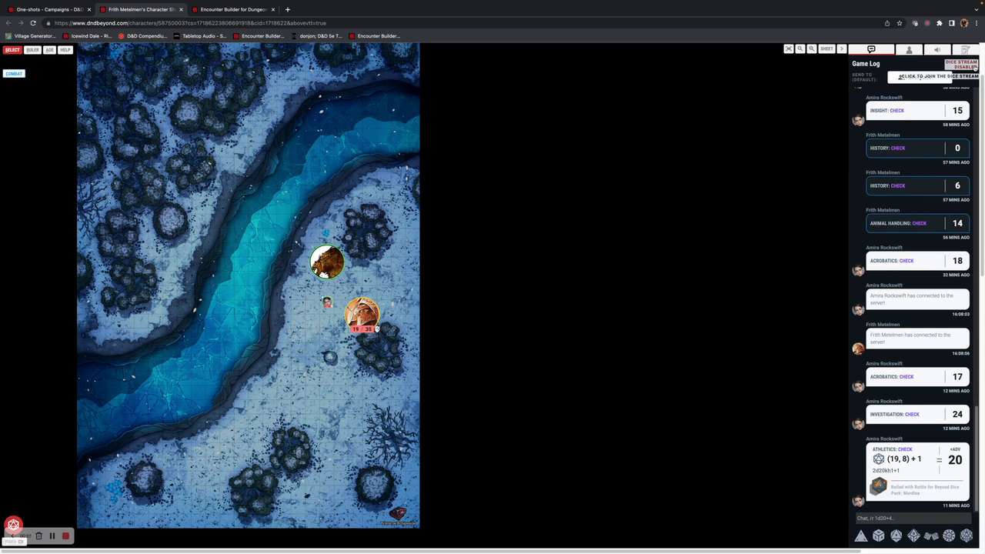
Join the dice roll stream from the player's game log
left_click(960, 65)
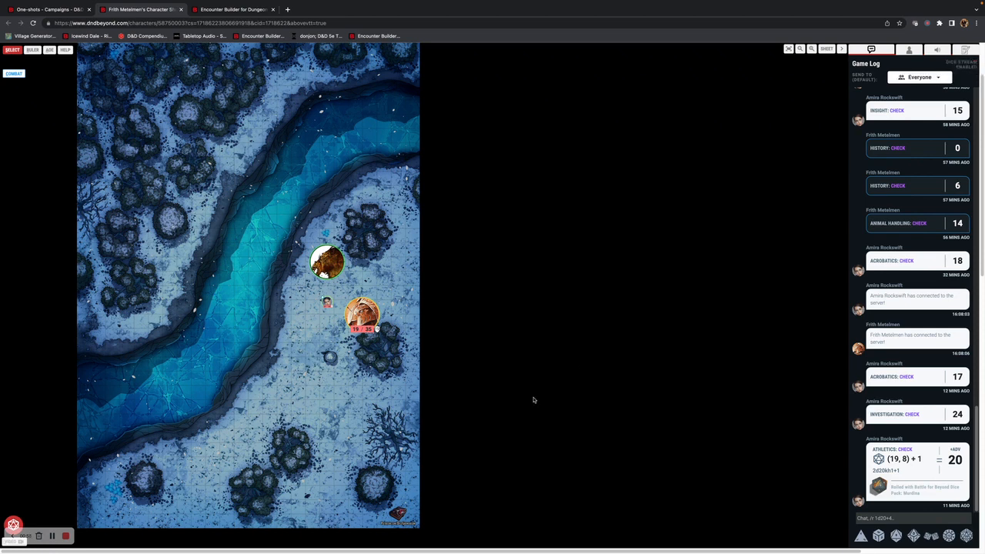
mouse_move(824, 102)
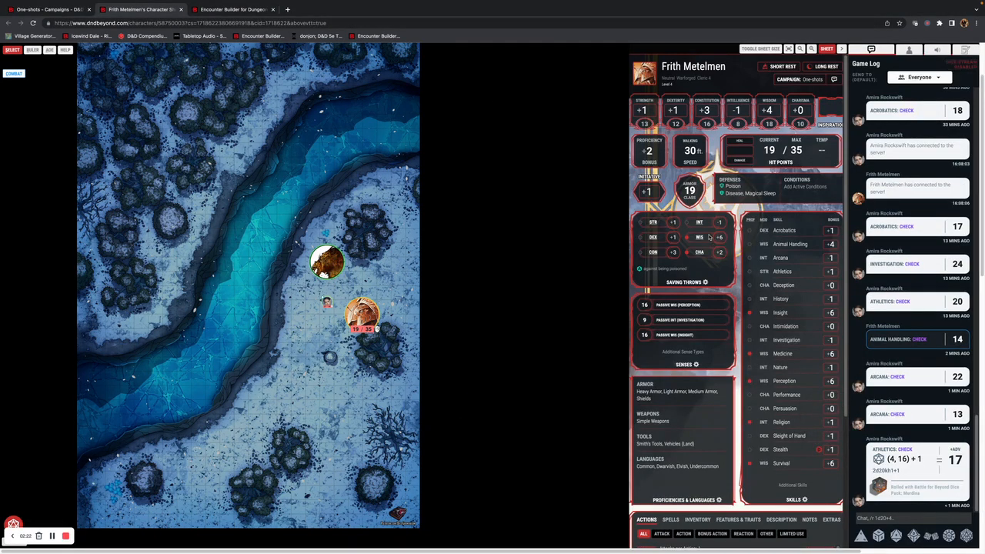
mouse_move(834, 258)
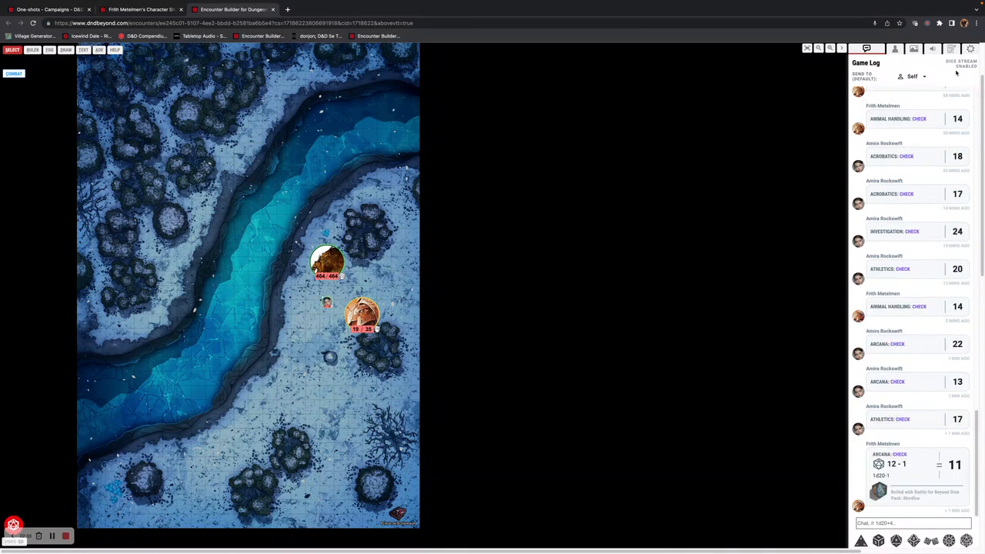
Disable the experimental Stream Dice Rolls setting in Above VTT settings
left_click(960, 47)
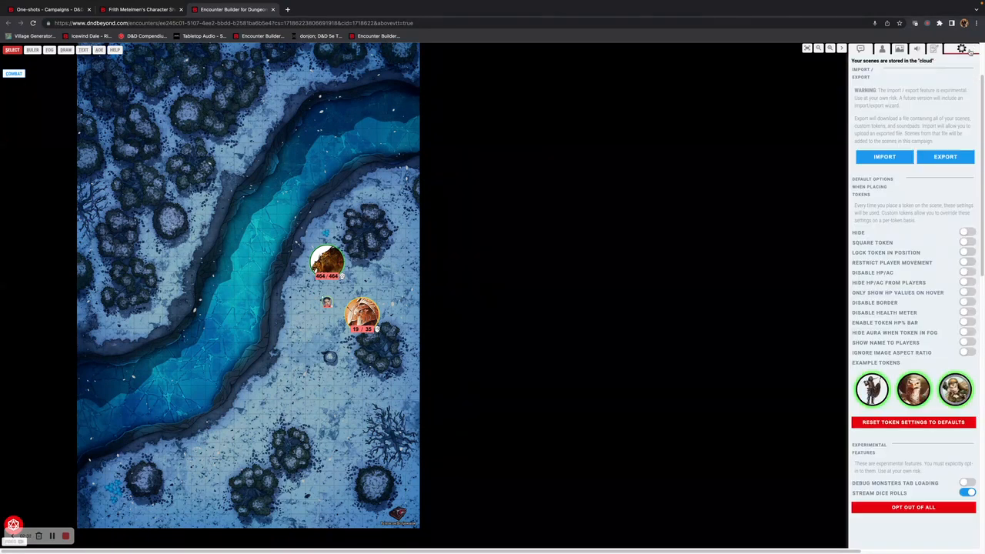
left_click(963, 492)
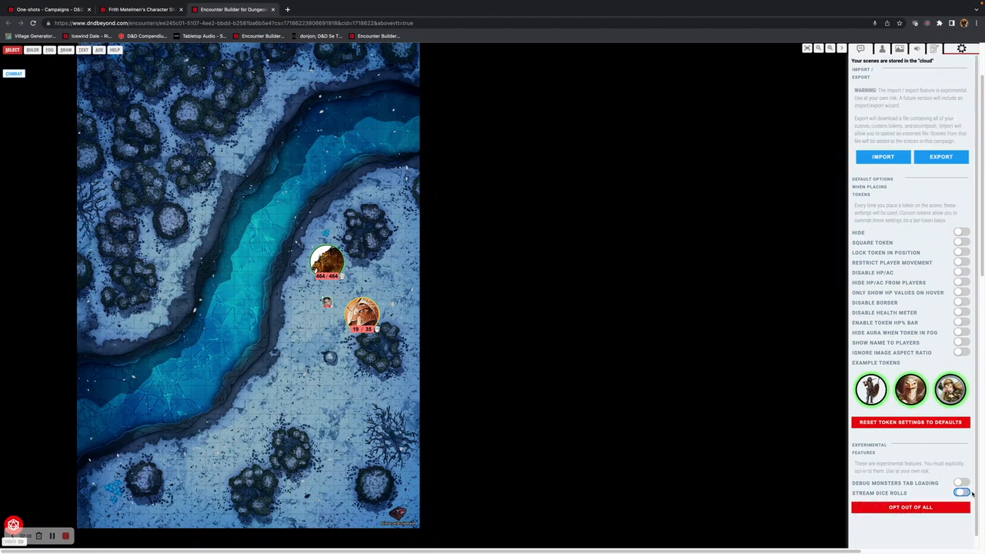